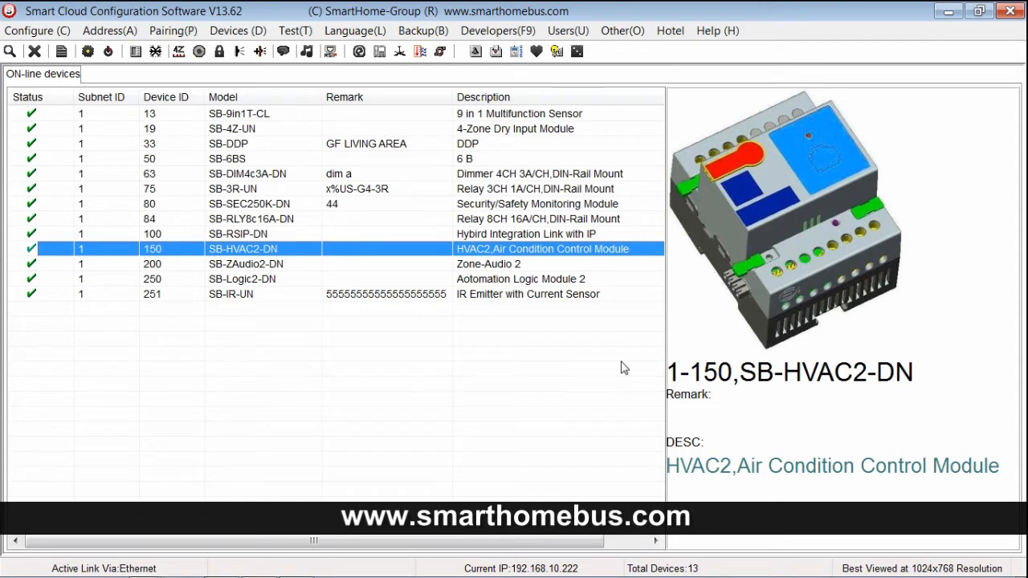
{"action": "mouse_move", "coordinate": [512, 253]}
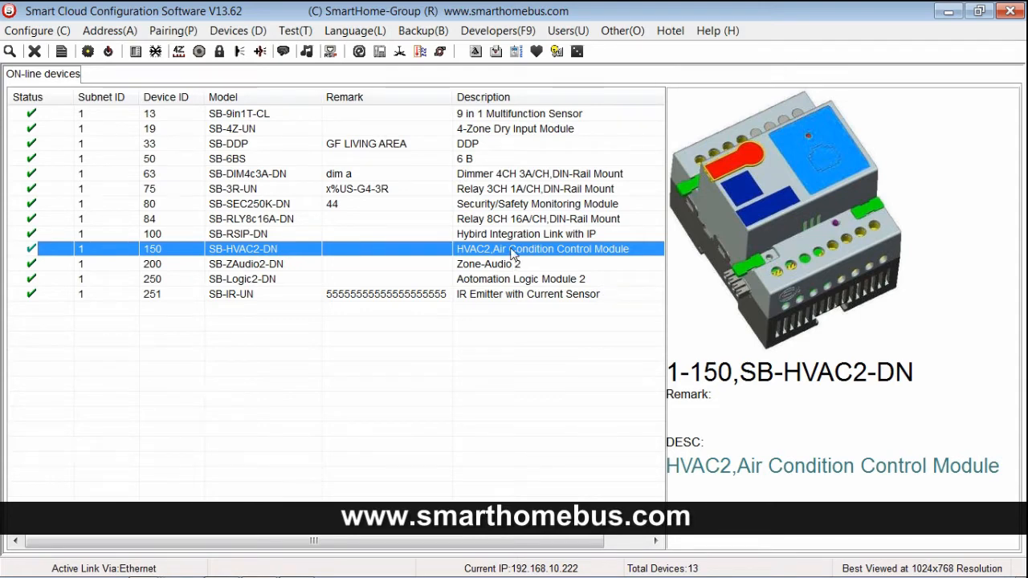
Open the SB-HVAC2-DN device 1-150 configuration from the on-line devices list.
{"action": "double_click", "coordinate": [241, 248]}
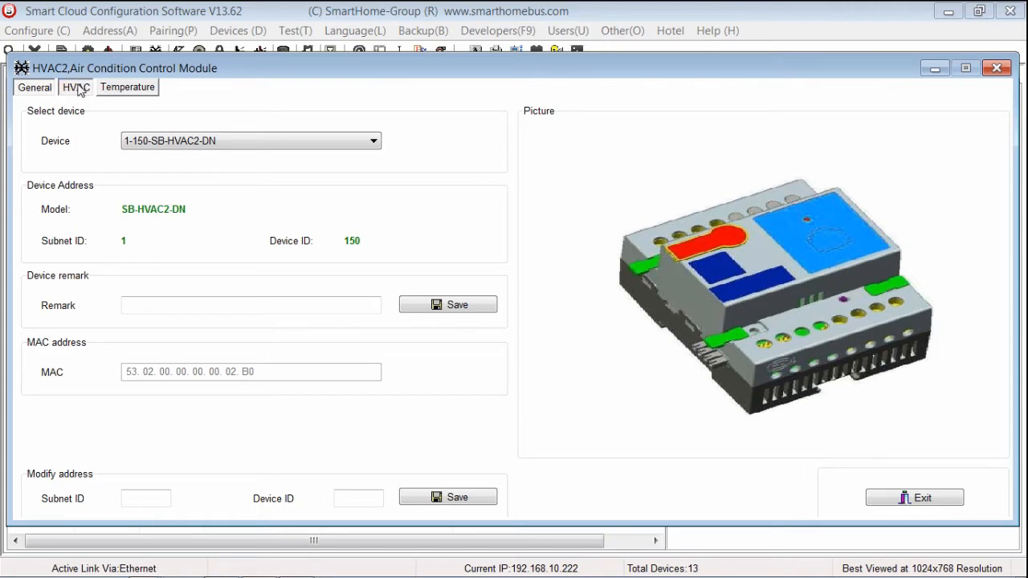
Show the HVAC tab and switch the VAV fan output to current (mA).
{"action": "left_click", "coordinate": [75, 87]}
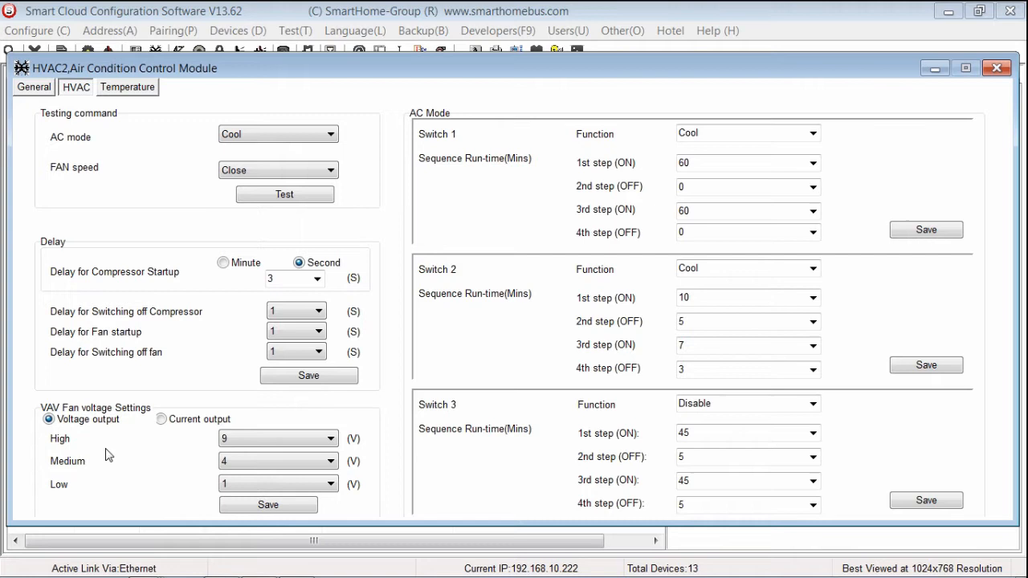
{"action": "mouse_move", "coordinate": [91, 436]}
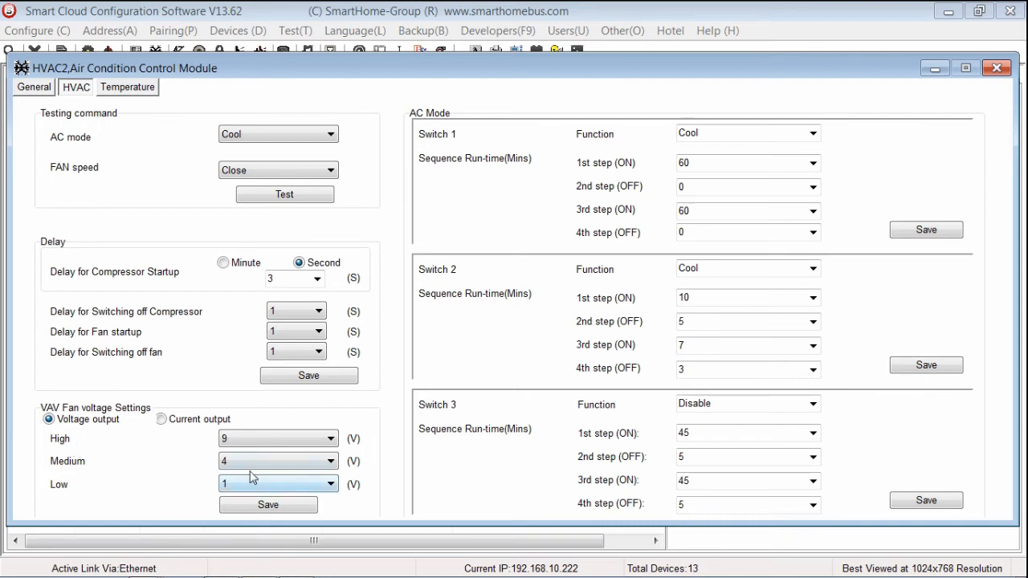
{"action": "left_click", "coordinate": [329, 461]}
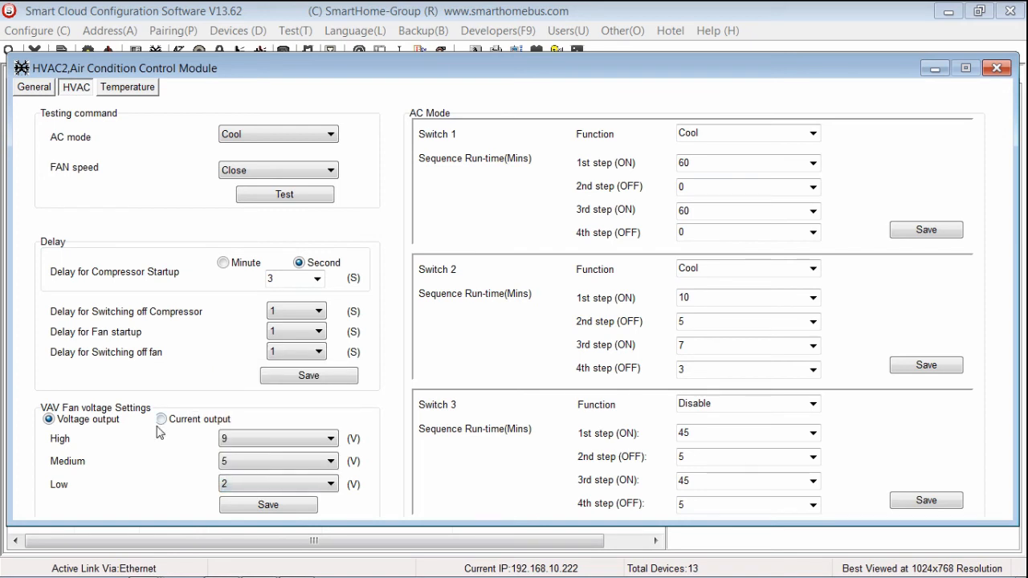
{"action": "left_click", "coordinate": [162, 418]}
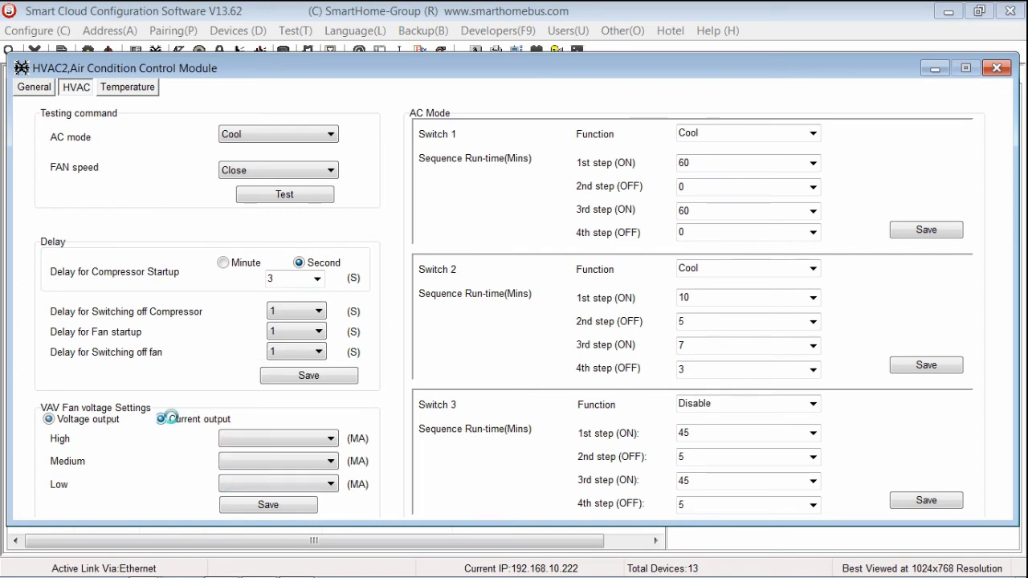
{"action": "left_click", "coordinate": [162, 419]}
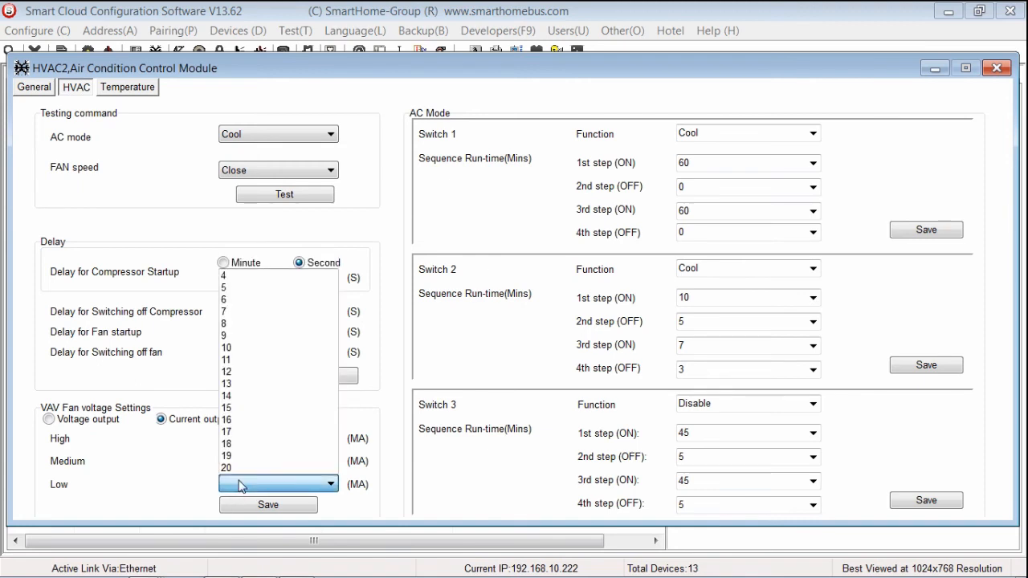
Save VAV fan currents of High 19, Medium 12 and Low 5 mA.
{"action": "left_click", "coordinate": [243, 483]}
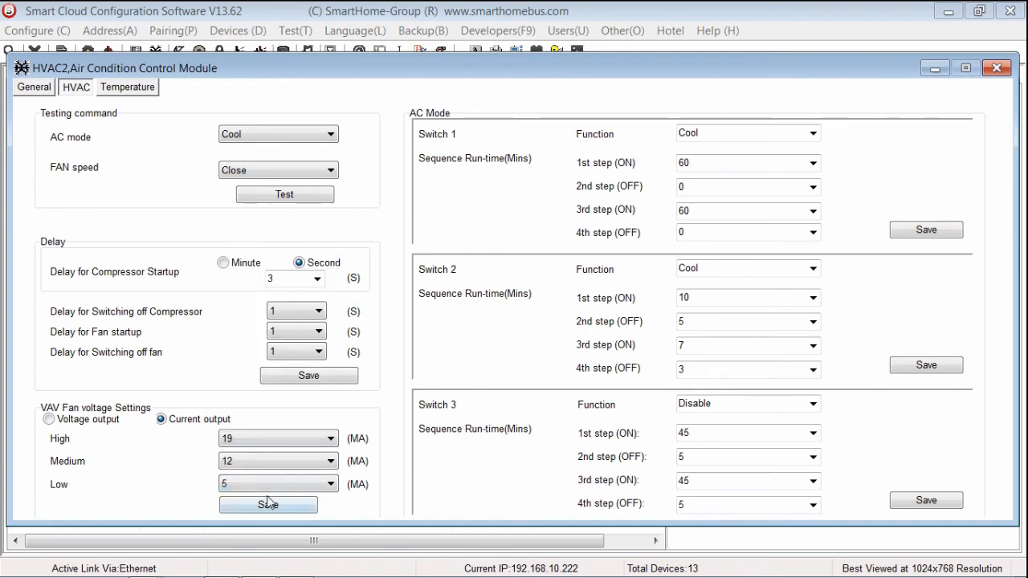
{"action": "mouse_move", "coordinate": [358, 448]}
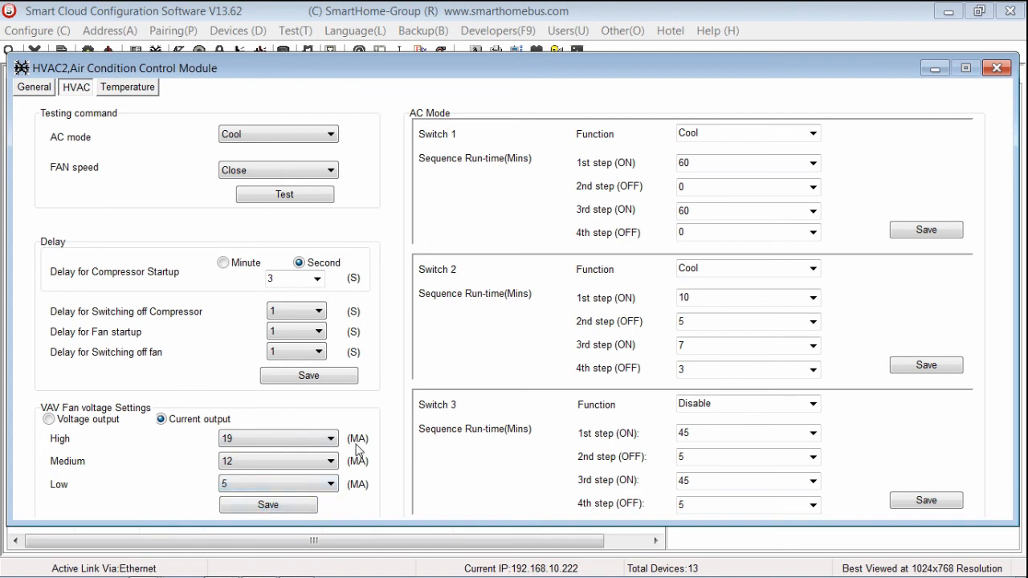